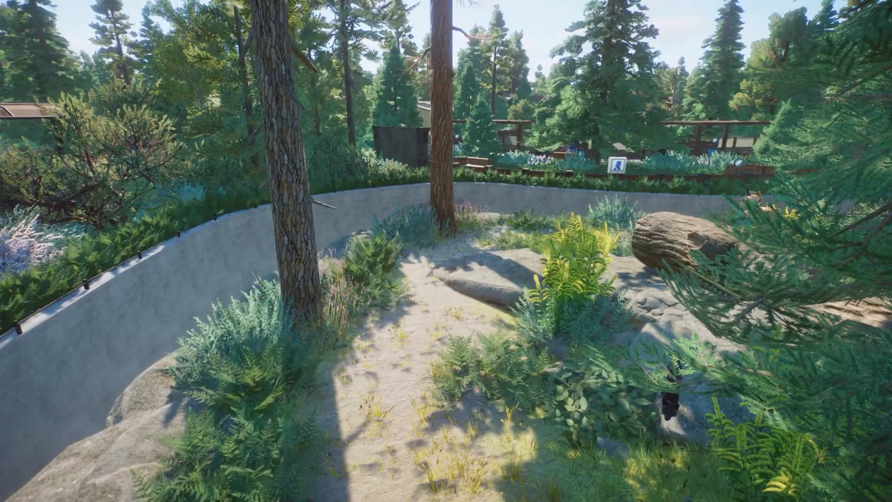
{"action": "mouse_move", "coordinate": [446, 251]}
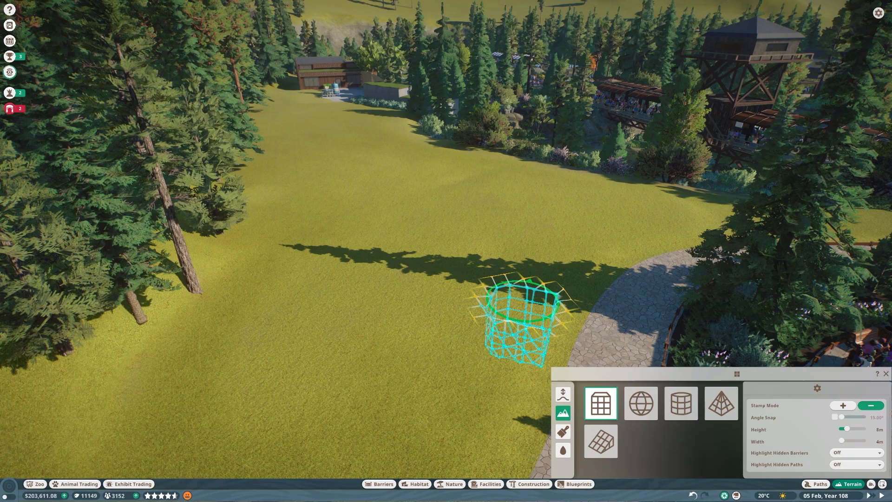
Stamp a long trench shape into the meadow terrain
{"action": "left_click", "coordinate": [562, 395]}
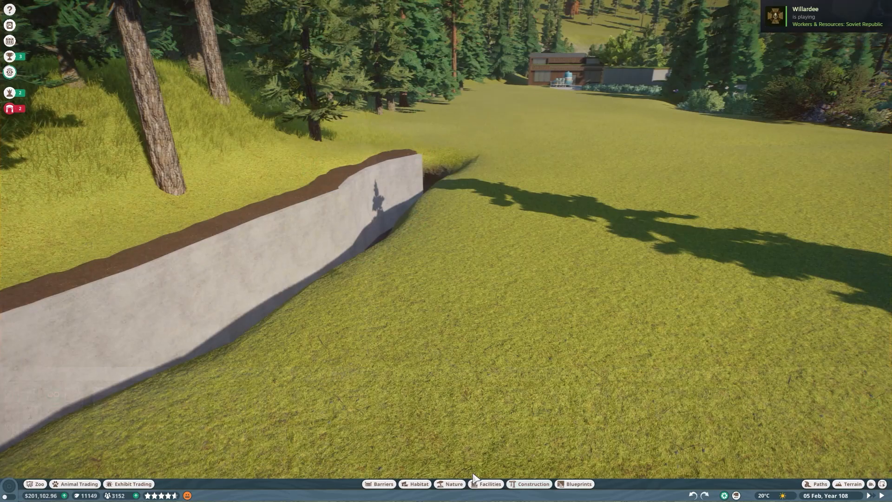
Place wooden frame pieces onto the trench's retaining wall
{"action": "left_click", "coordinate": [533, 483]}
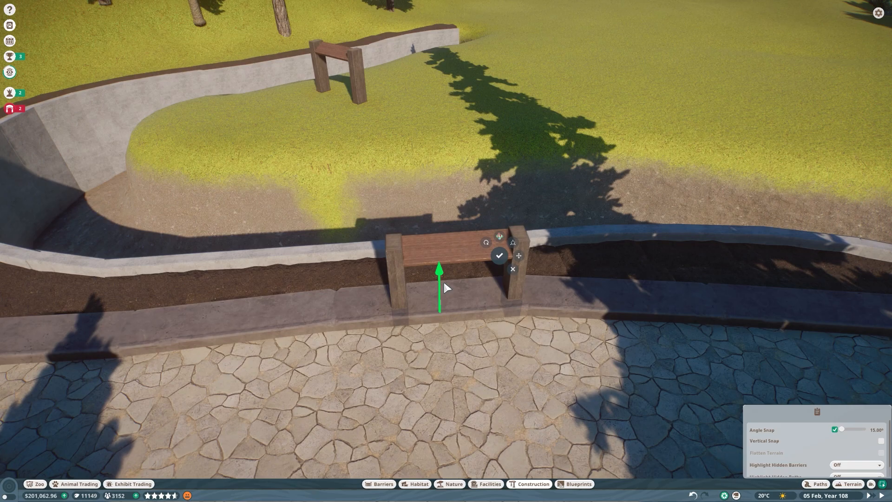
{"action": "left_click", "coordinate": [498, 254]}
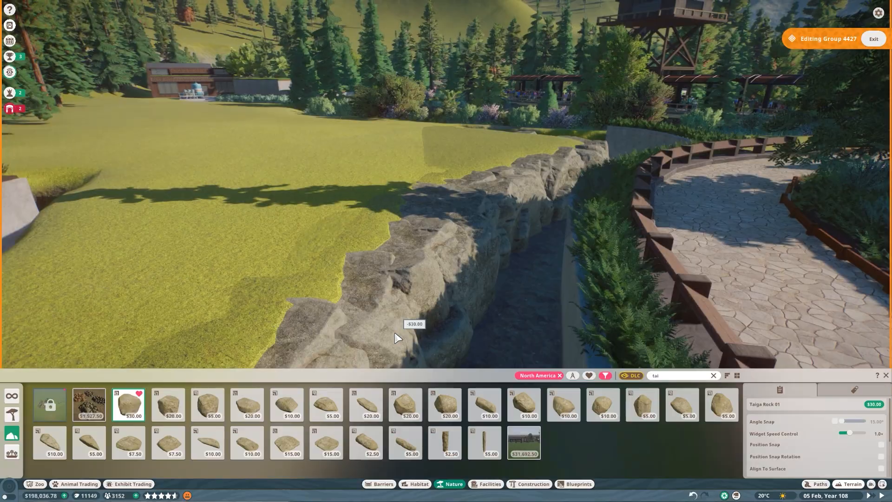
Add rocks along the trench edges and lower the bare dirt patch
{"action": "left_click", "coordinate": [851, 484]}
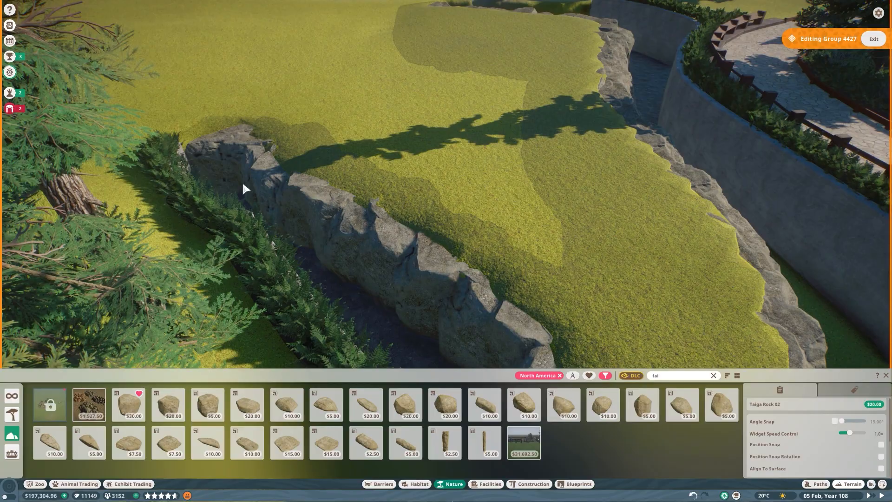
{"action": "left_click", "coordinate": [852, 484]}
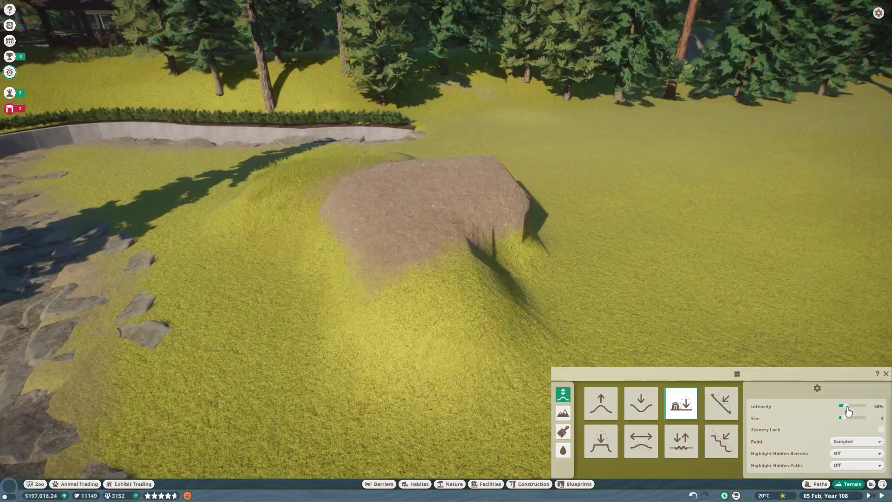
{"action": "left_click", "coordinate": [640, 402]}
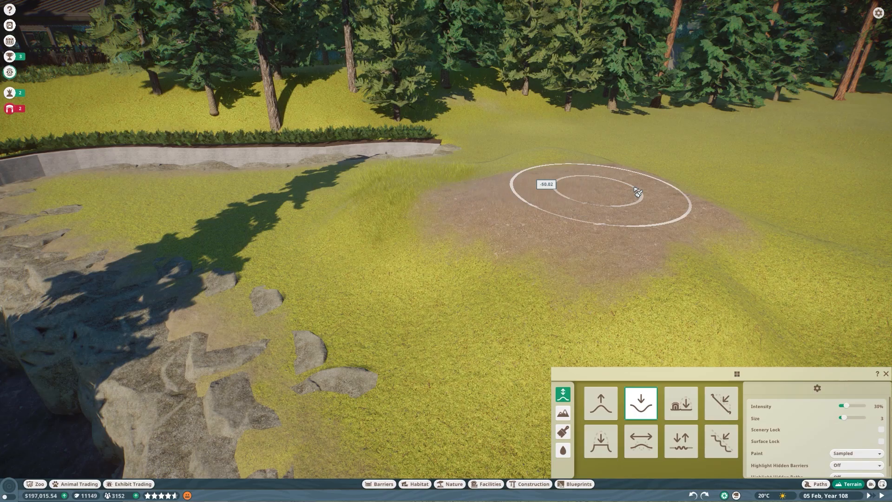
{"action": "left_click", "coordinate": [453, 483]}
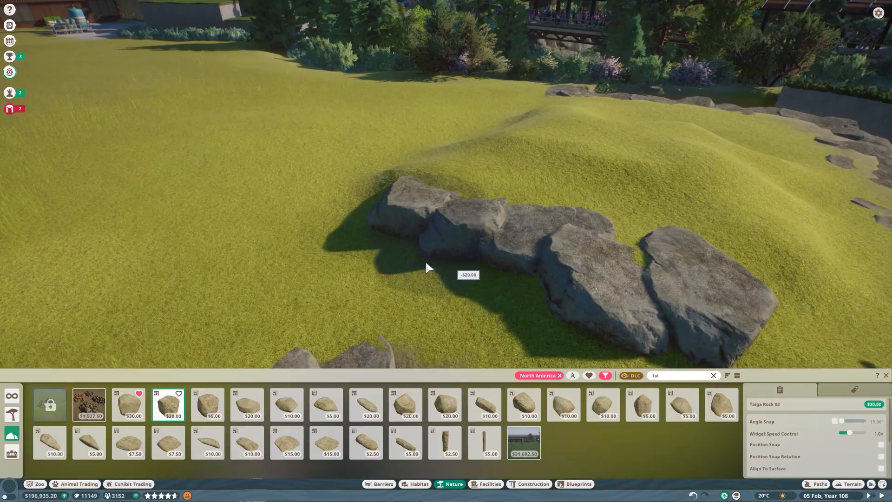
Place taiga rocks, including long flat ones, on the mound and raise surrounding ground
{"action": "left_click", "coordinate": [849, 484]}
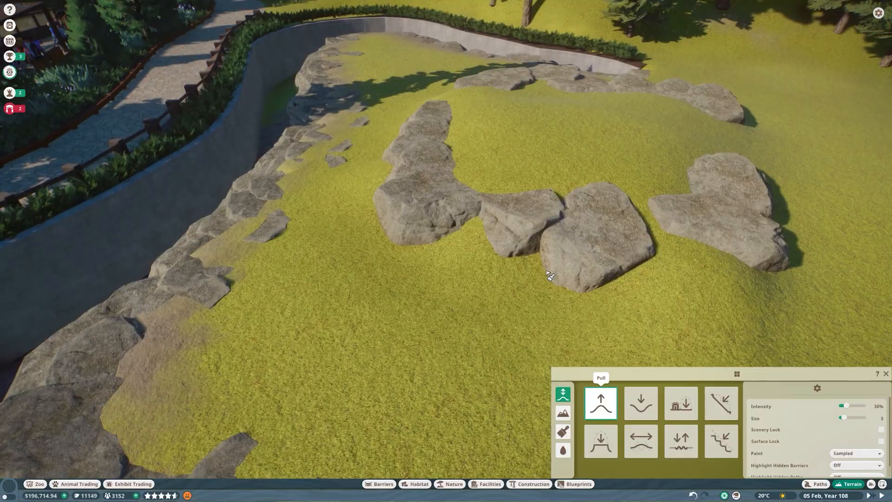
{"action": "left_click", "coordinate": [453, 483]}
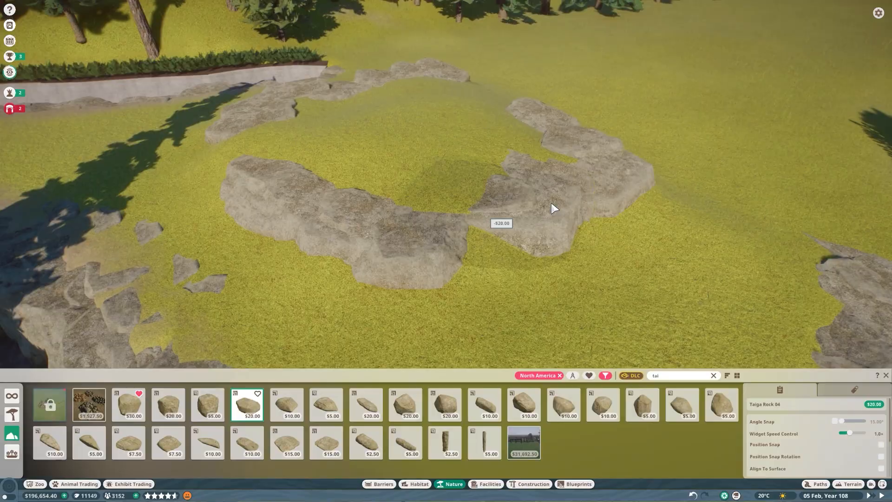
{"action": "left_click", "coordinate": [405, 404]}
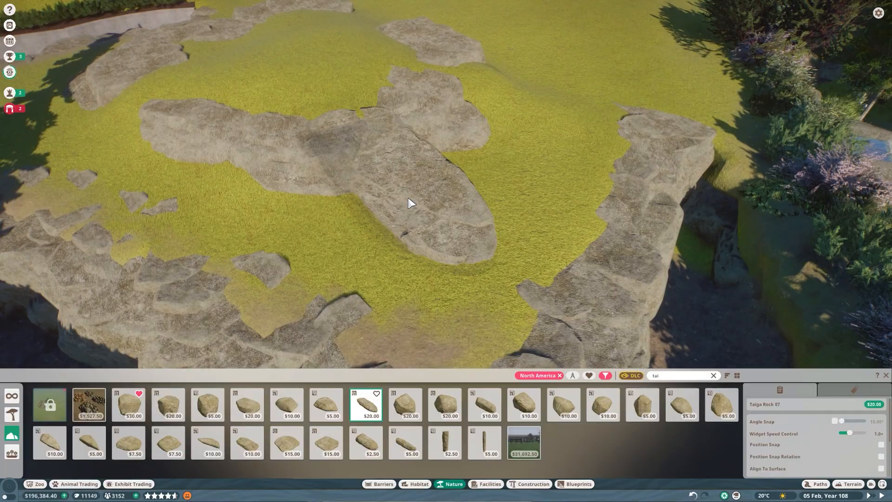
{"action": "left_click", "coordinate": [533, 483]}
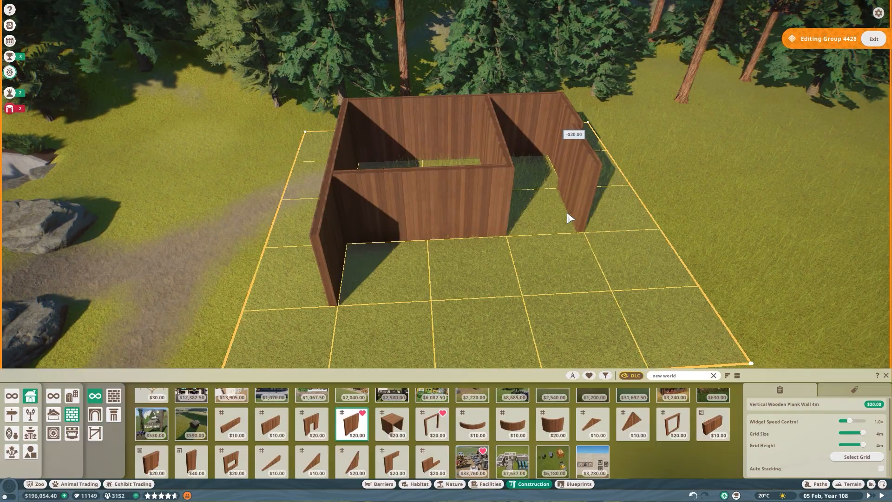
Add another vertical wooden plank wall to the backstage building
{"action": "left_click", "coordinate": [850, 483]}
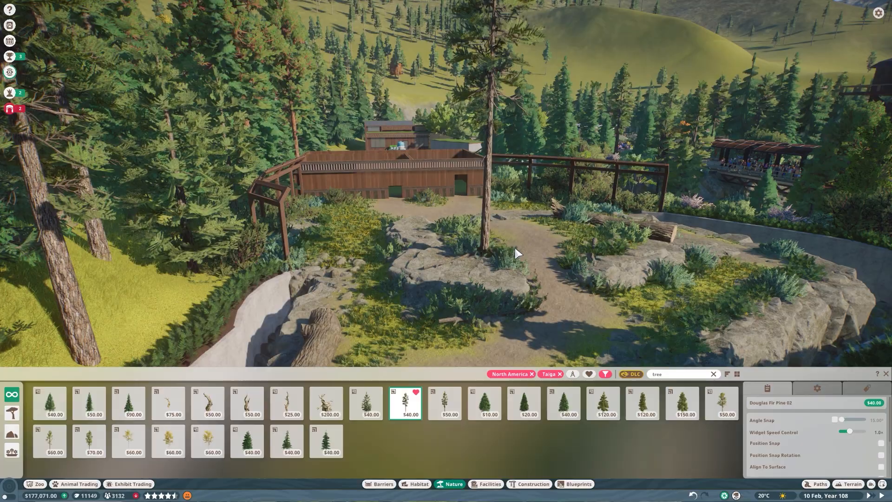
Plant a fir tree in the habitat and a Manzanita bush by the path
{"action": "left_click", "coordinate": [49, 440]}
{"action": "type", "text": "bus"}
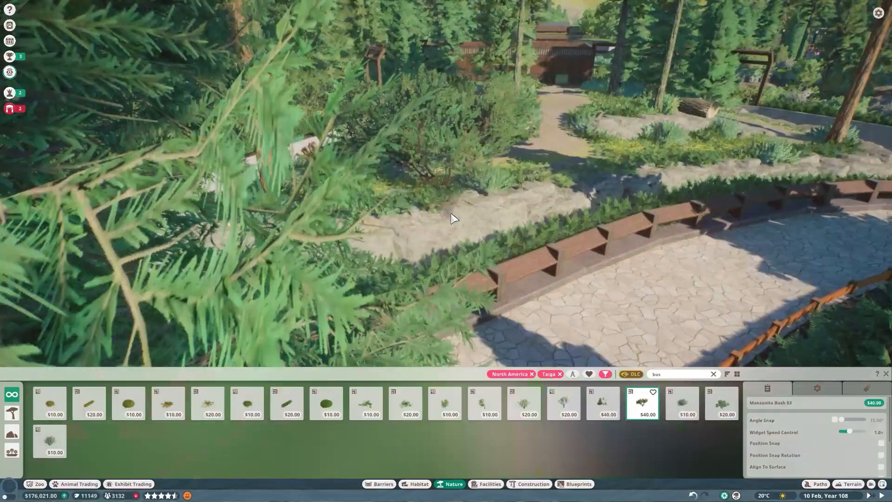
{"action": "left_click", "coordinate": [725, 402]}
{"action": "type", "text": "grass"}
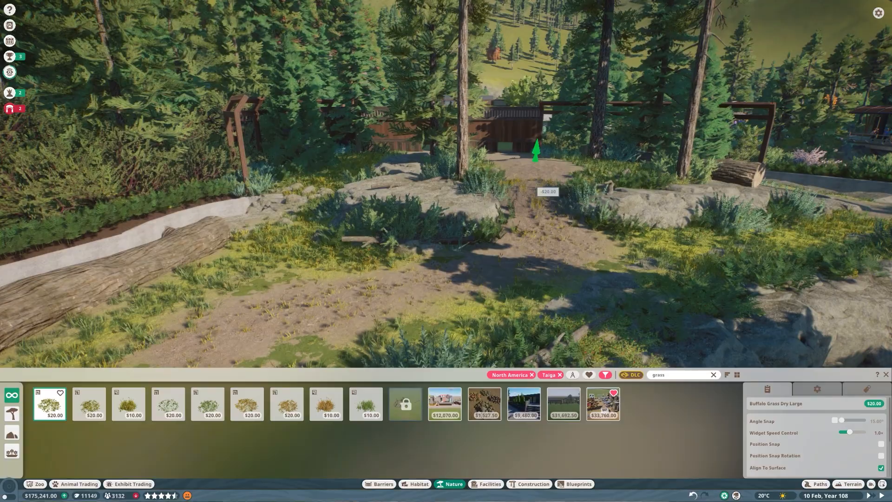
Place dry grass, bushes by the log and fence, and a fir tree
{"action": "left_click", "coordinate": [560, 374]}
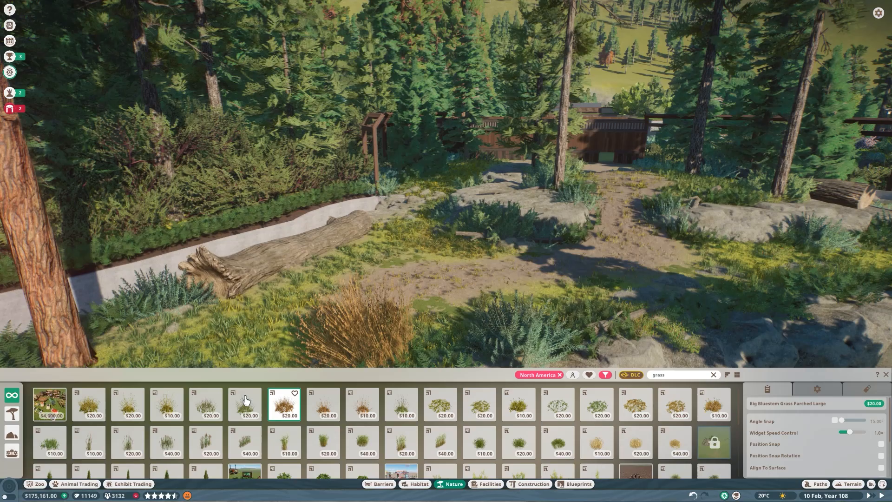
{"action": "left_click", "coordinate": [244, 403]}
{"action": "type", "text": "bush"}
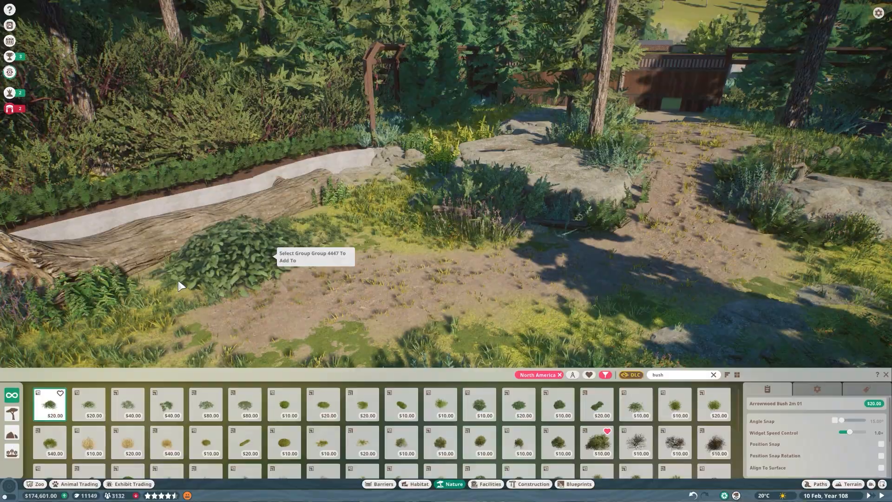
{"action": "left_click", "coordinate": [596, 441]}
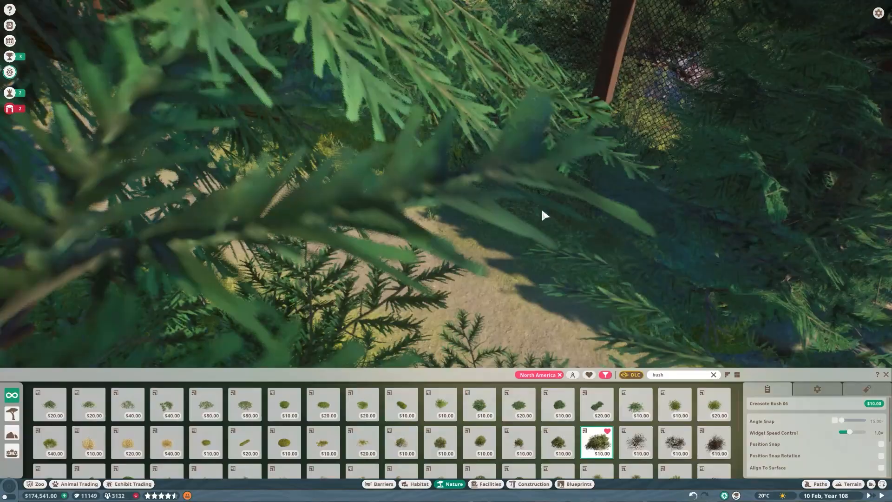
{"action": "left_click", "coordinate": [440, 403]}
{"action": "type", "text": "tree"}
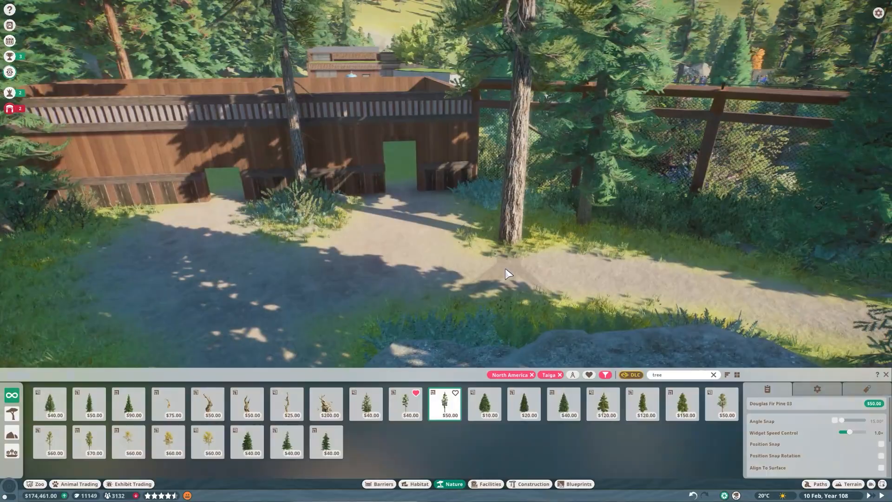
{"action": "left_click", "coordinate": [88, 403]}
{"action": "type", "text": " tai"}
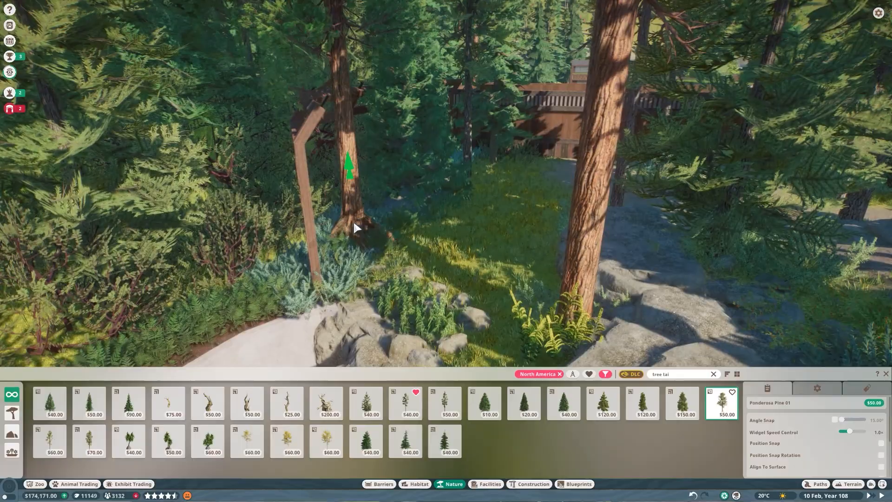
Search 'gras' and 'fern' and plant grasses and ferns around the habitat
{"action": "type", "text": "gras"}
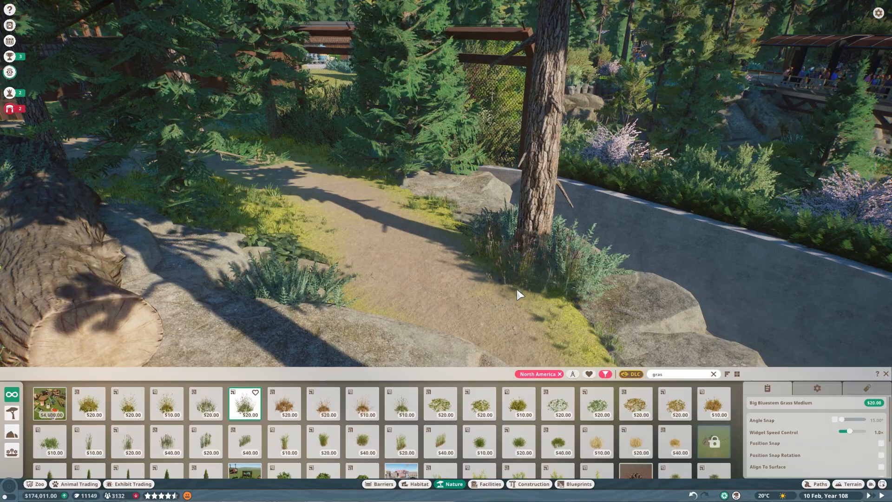
{"action": "type", "text": "fern"}
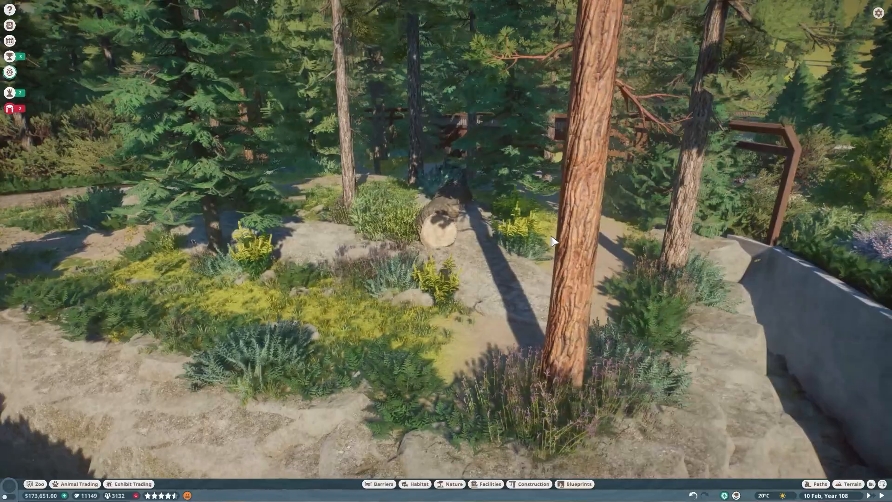
{"action": "left_click", "coordinate": [453, 484]}
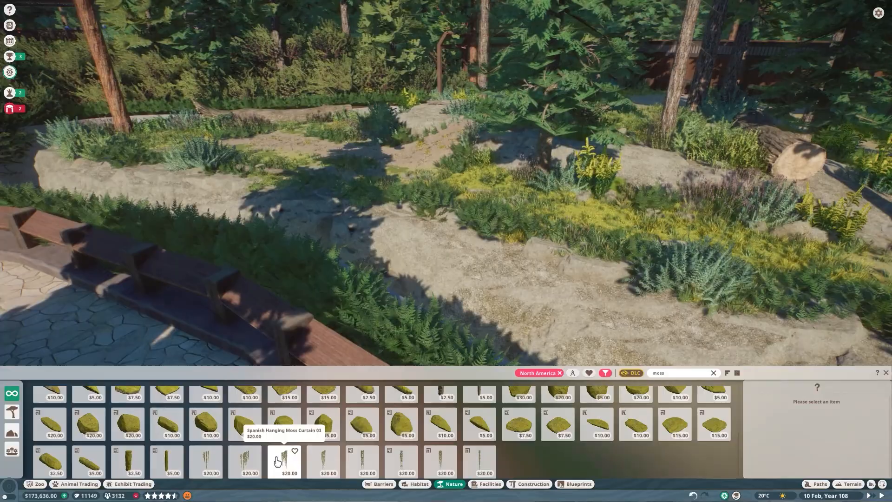
Place a Spanish Hanging Moss Curtain on the wooden wall beside a doorway
{"action": "left_click", "coordinate": [205, 461]}
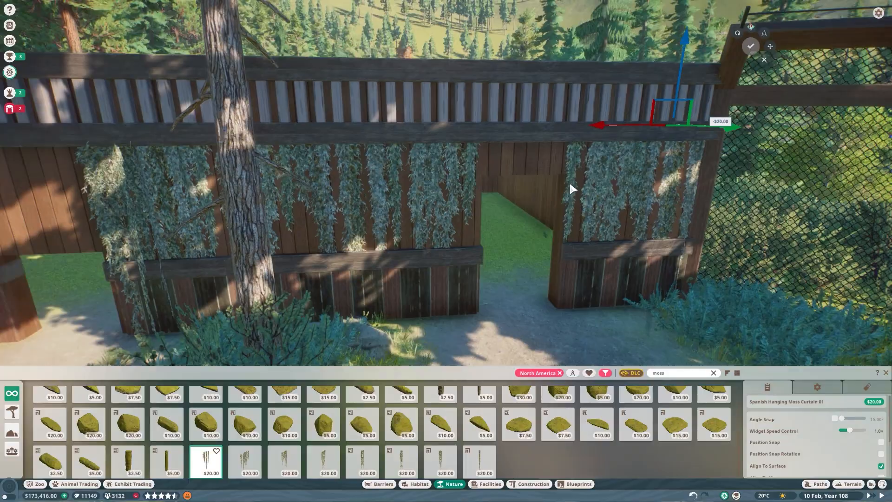
{"action": "left_click", "coordinate": [712, 372]}
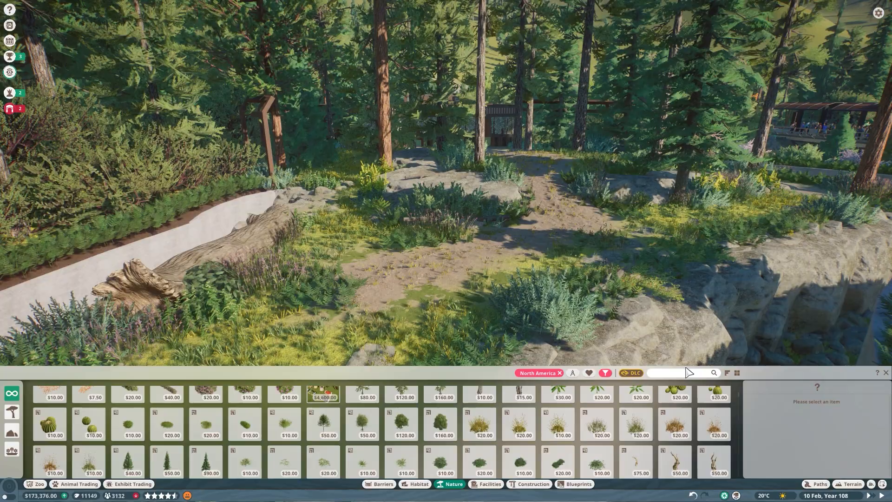
Search 'grass' and plant grass clumps along the dirt path near the log
{"action": "type", "text": "grass"}
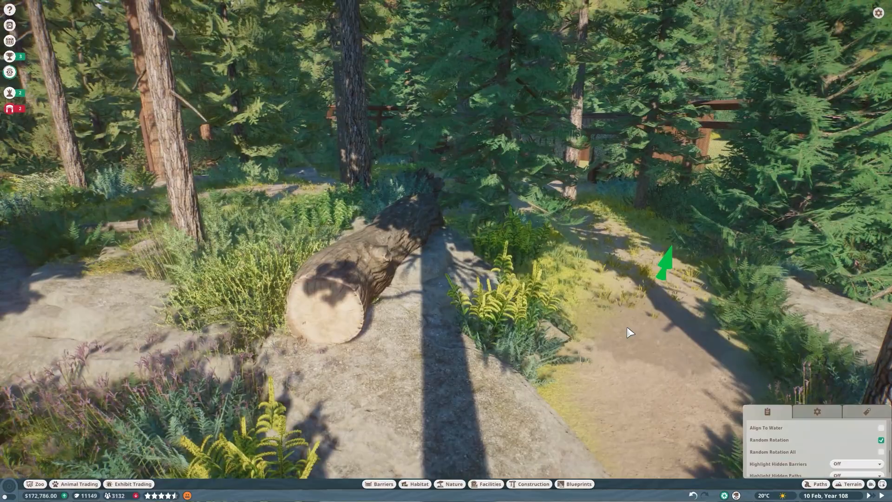
{"action": "left_click", "coordinate": [453, 484]}
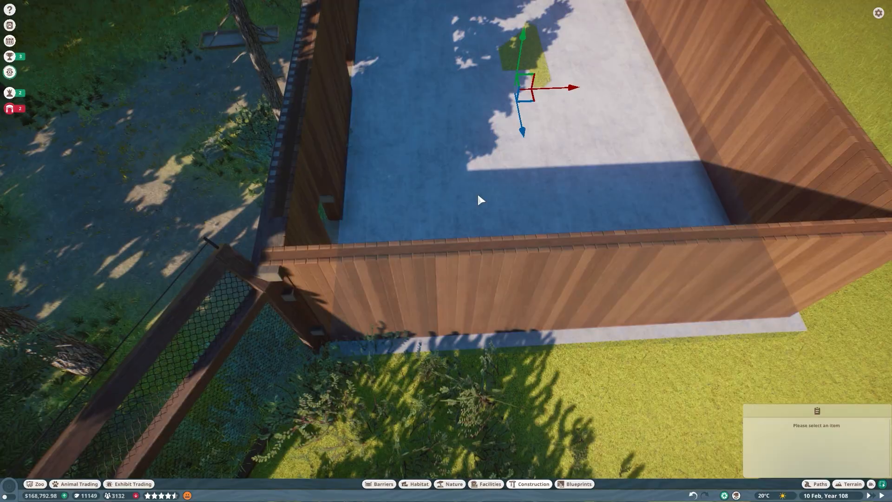
Set kennel frames on the concrete floor and place the grouped mesh panels
{"action": "left_click", "coordinate": [575, 484]}
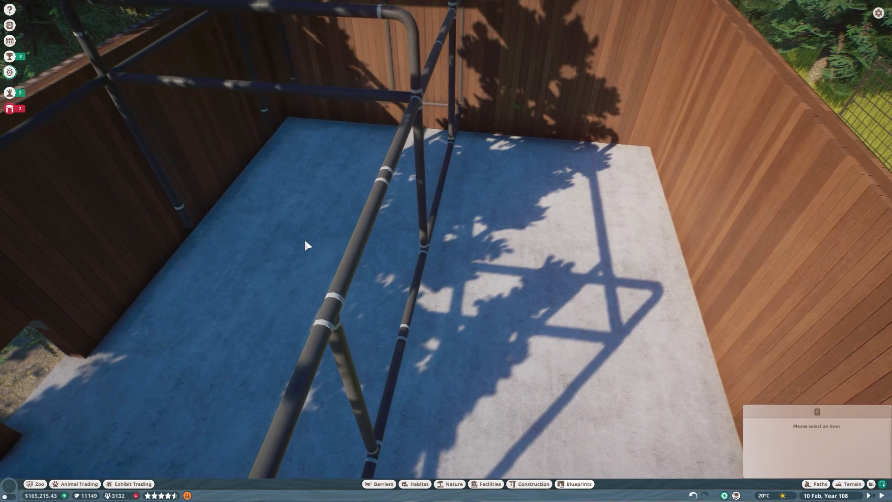
{"action": "left_click", "coordinate": [533, 483]}
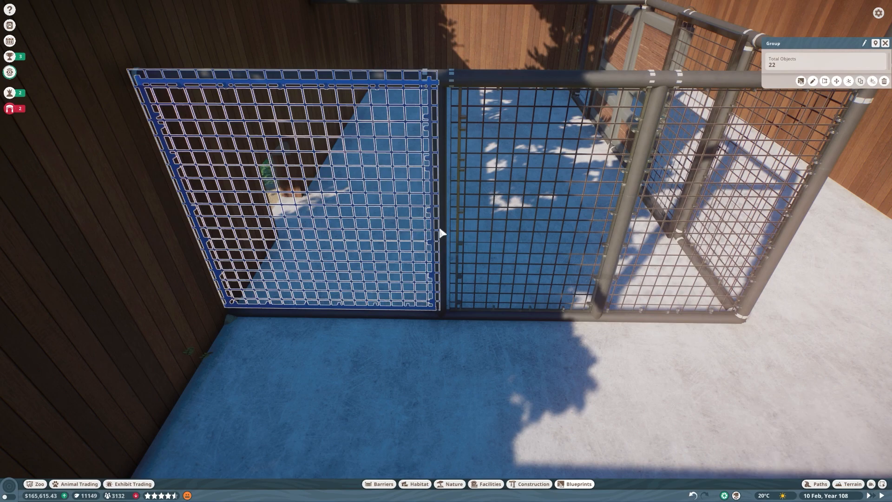
{"action": "left_click", "coordinate": [813, 80]}
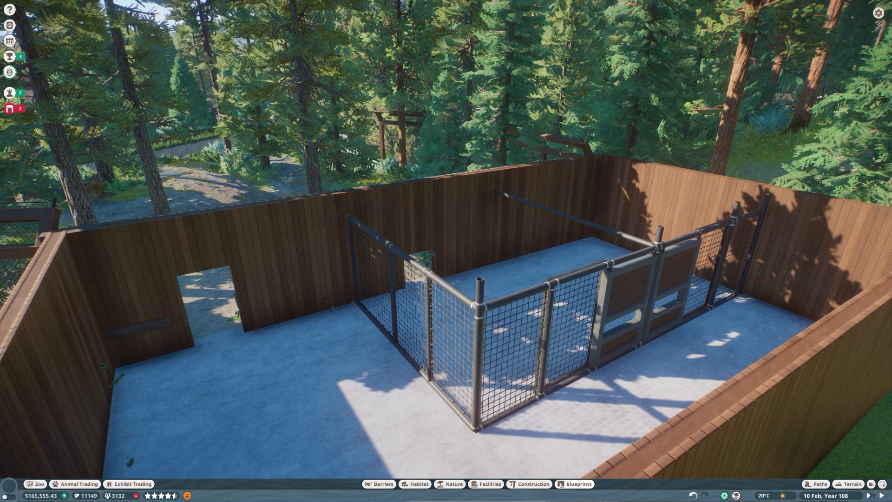
{"action": "left_click", "coordinate": [531, 483]}
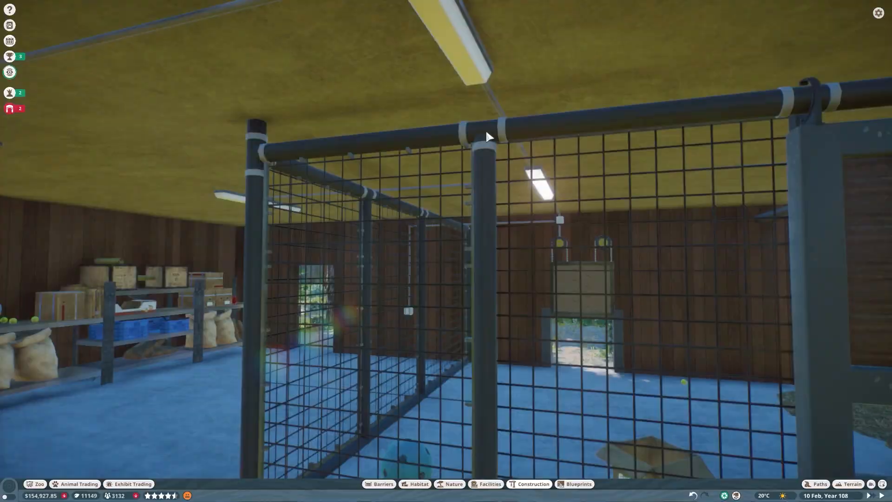
Place wall ducting, a ceiling fan base, and the grouped shelves and lockers
{"action": "left_click", "coordinate": [533, 483]}
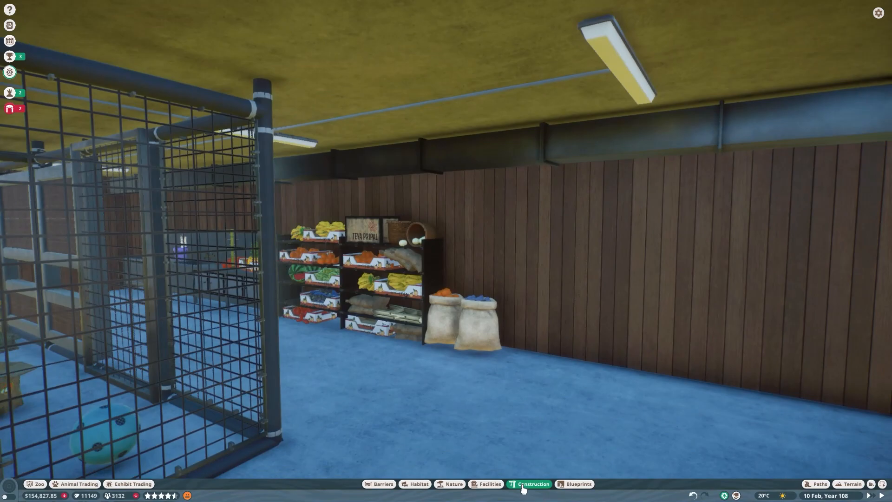
{"action": "left_click", "coordinate": [533, 484]}
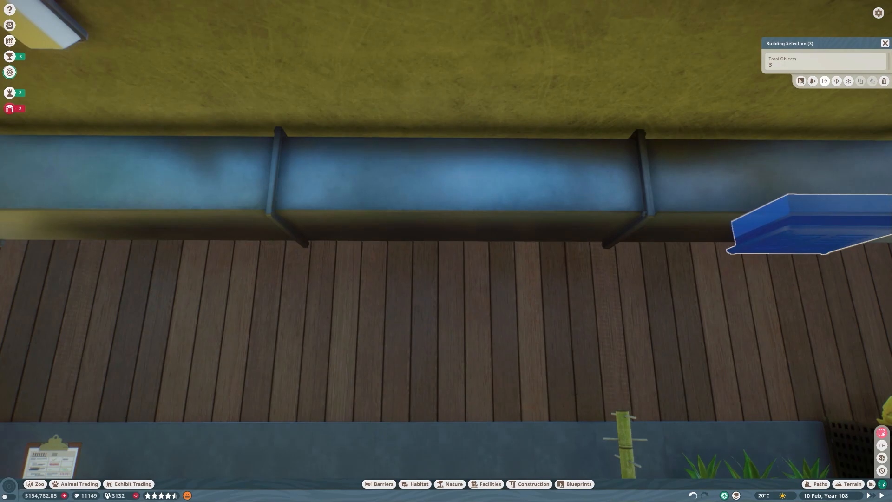
{"action": "left_click", "coordinate": [532, 483]}
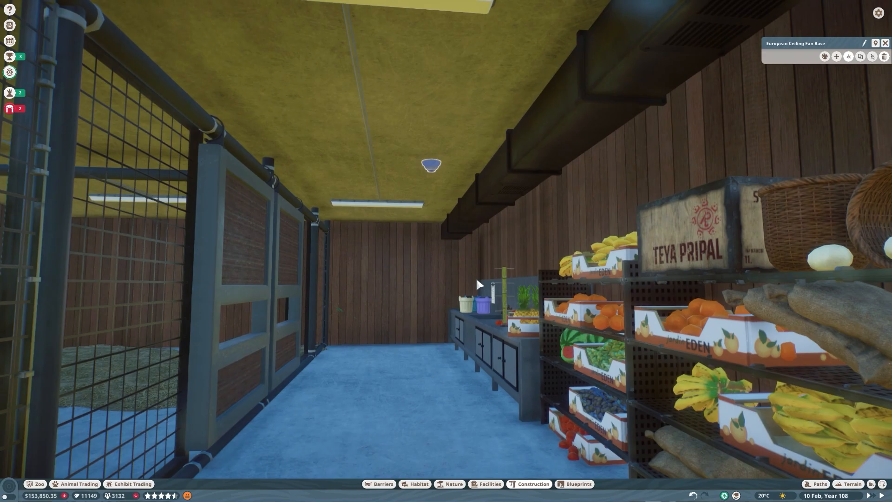
{"action": "left_click", "coordinate": [533, 484]}
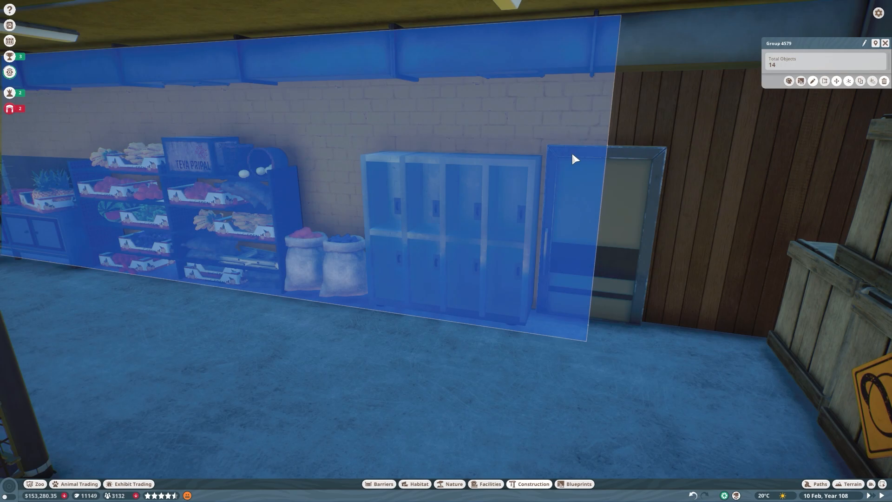
{"action": "left_click", "coordinate": [811, 81]}
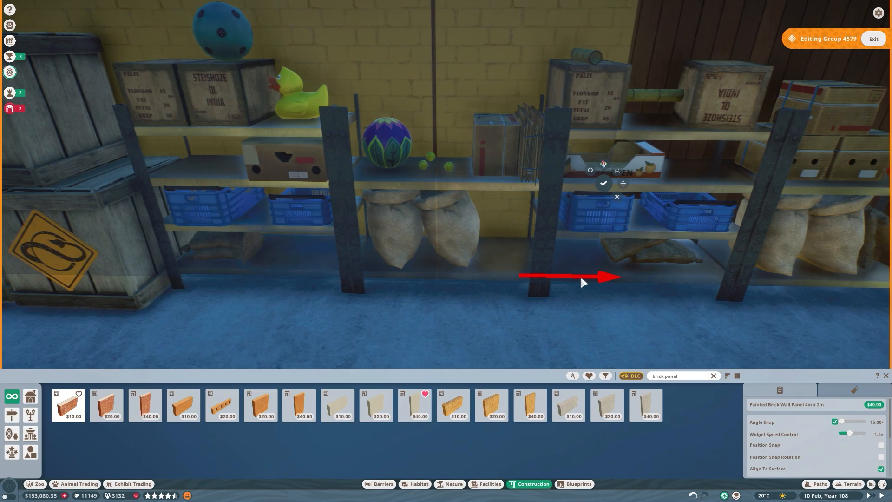